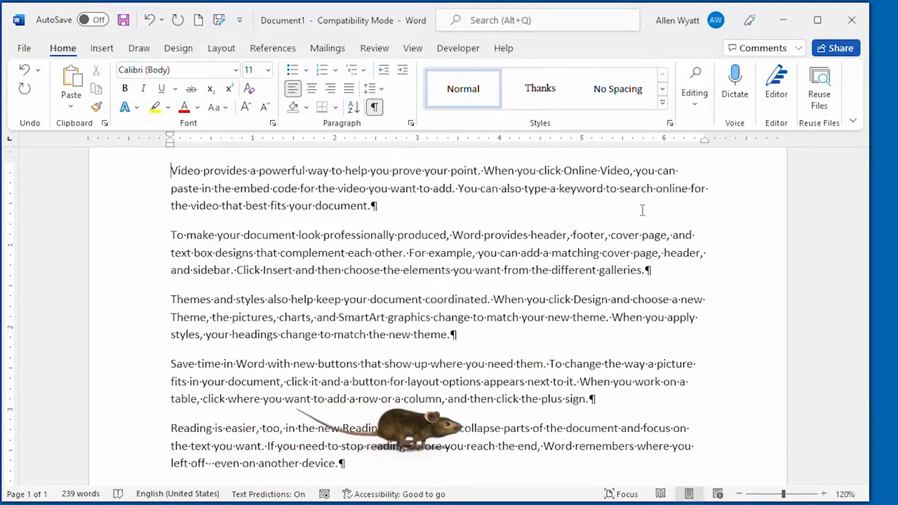
pyautogui.moveTo(688, 436)
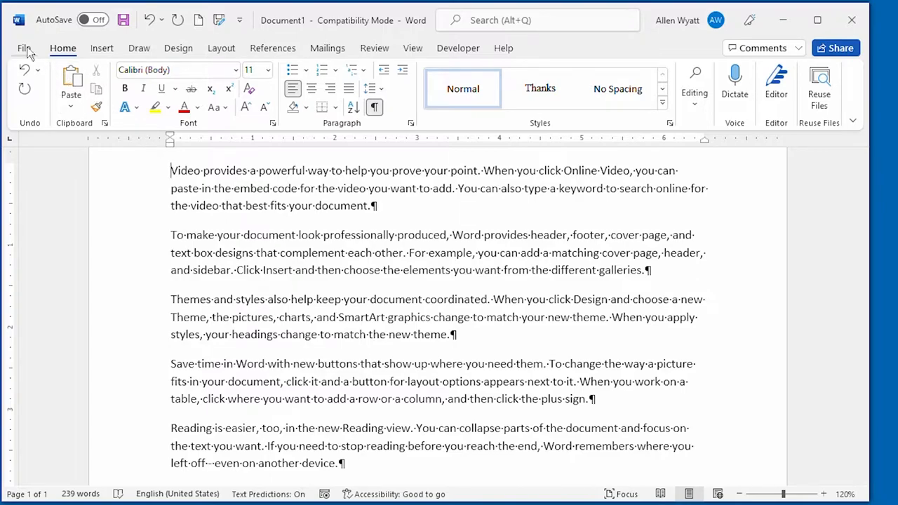
# Show the Advanced category of Word Options to verify drag-and-drop text editing is enabled
pyautogui.click(24, 48)
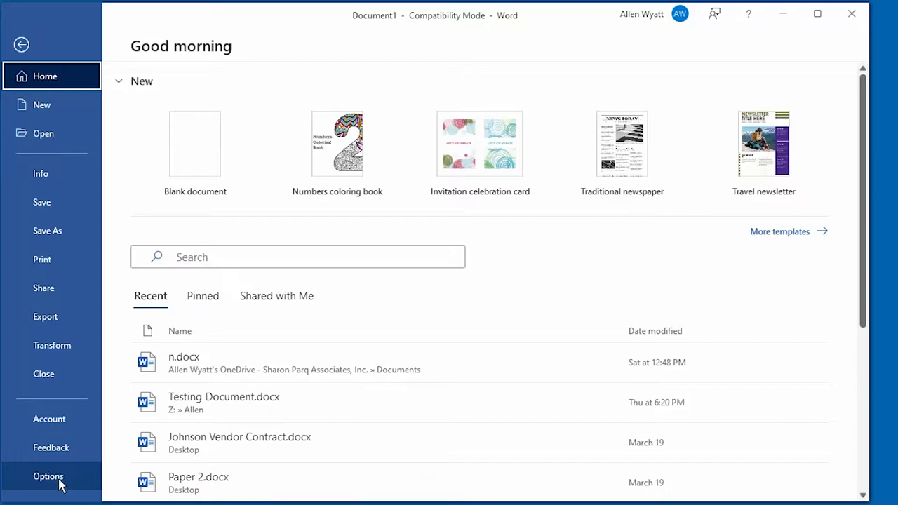
pyautogui.click(48, 477)
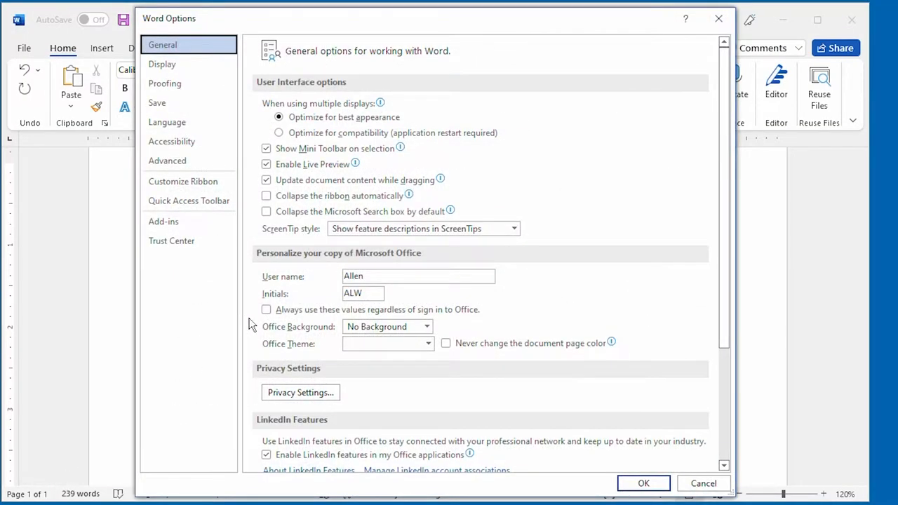
pyautogui.moveTo(167, 160)
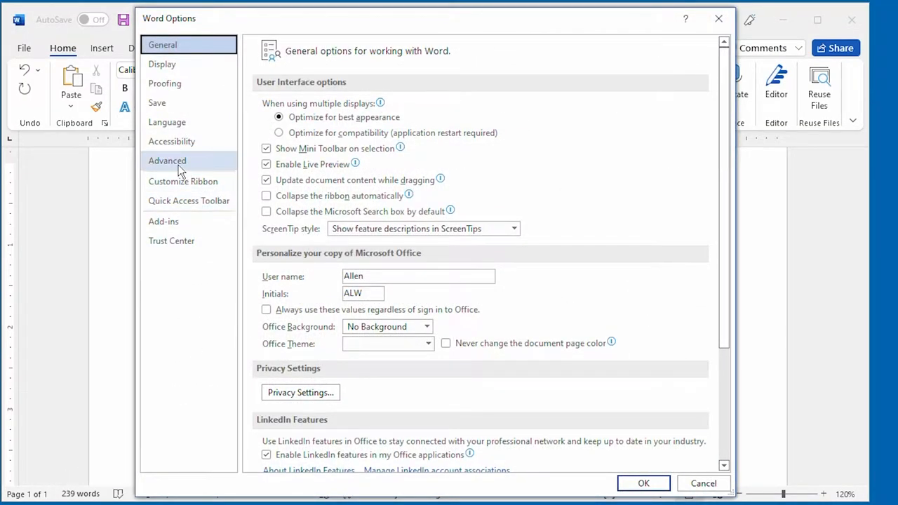
pyautogui.click(167, 160)
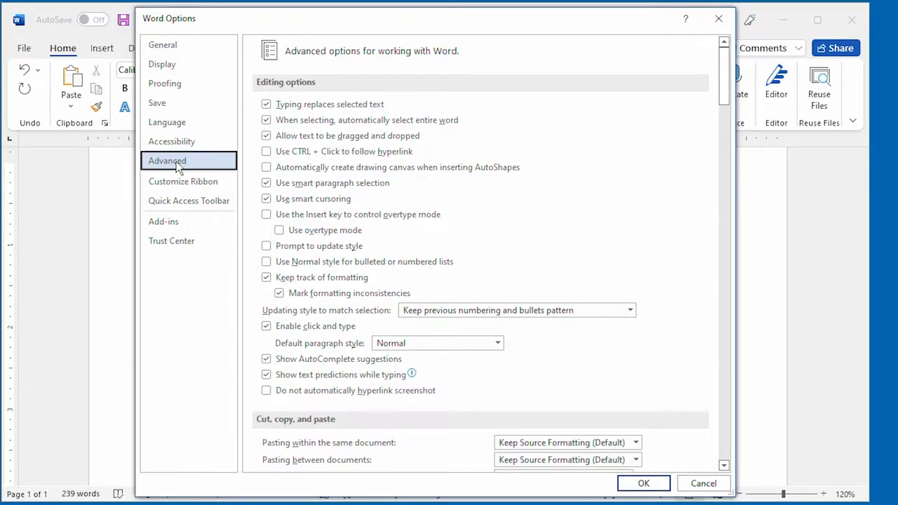
pyautogui.moveTo(184, 171)
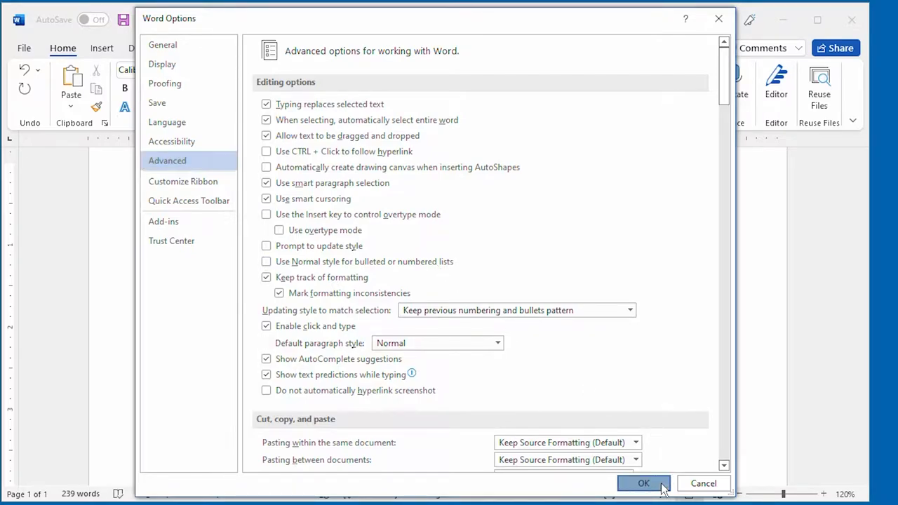
# Confirm Word Options with OK and return to the five-paragraph sample document
pyautogui.click(642, 483)
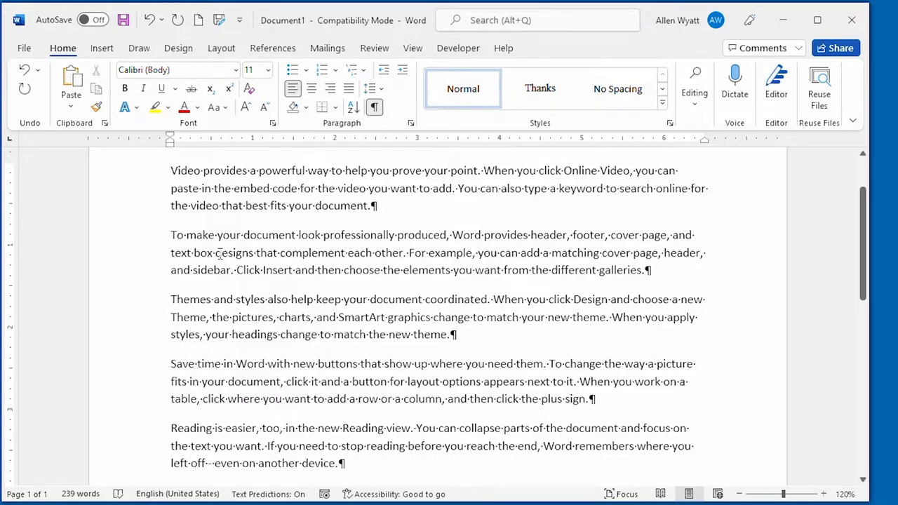
pyautogui.moveTo(219, 235)
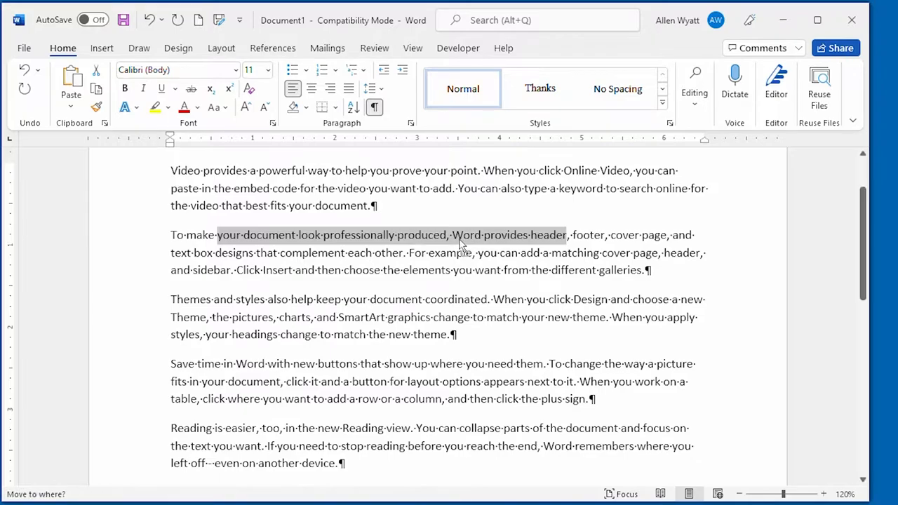
pyautogui.moveTo(480, 316)
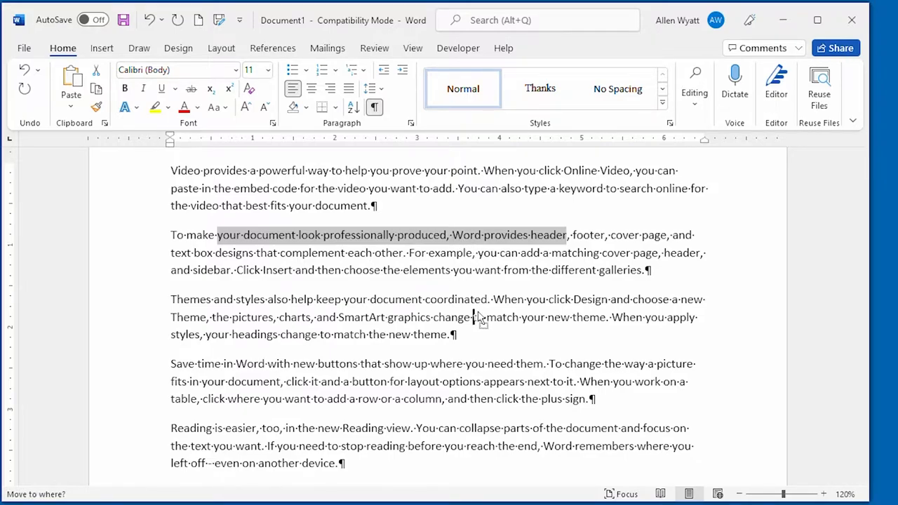
pyautogui.moveTo(536, 365)
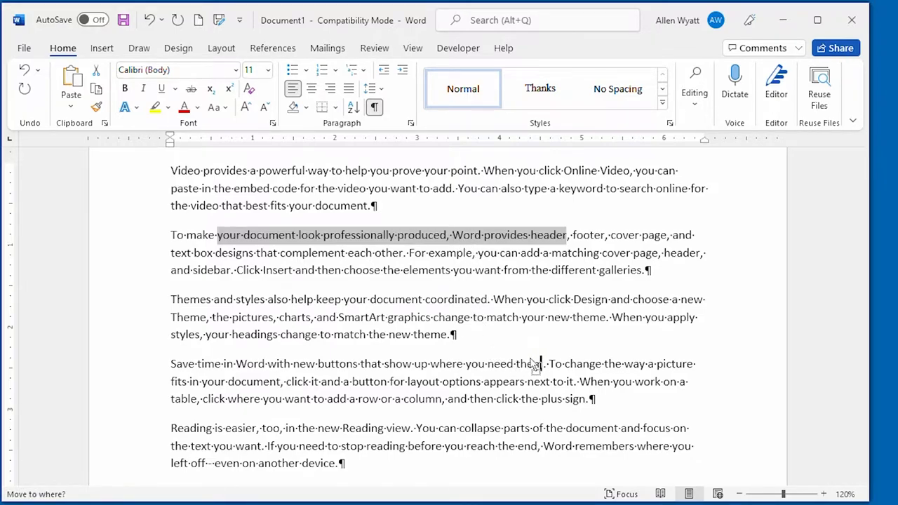
pyautogui.moveTo(565, 376)
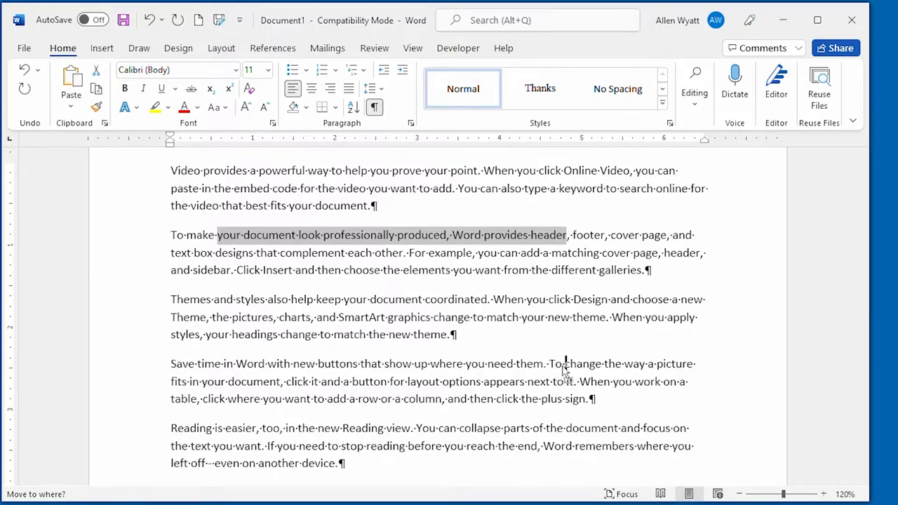
pyautogui.moveTo(567, 372)
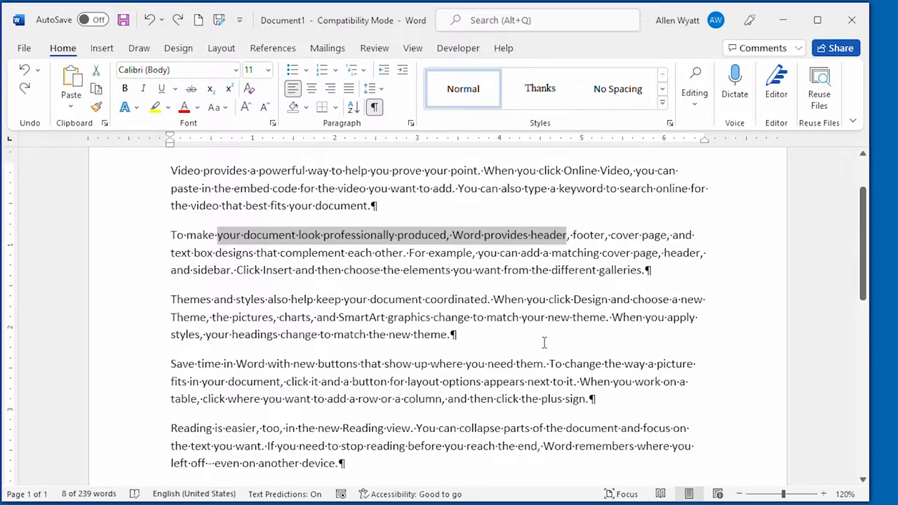
pyautogui.moveTo(550, 365)
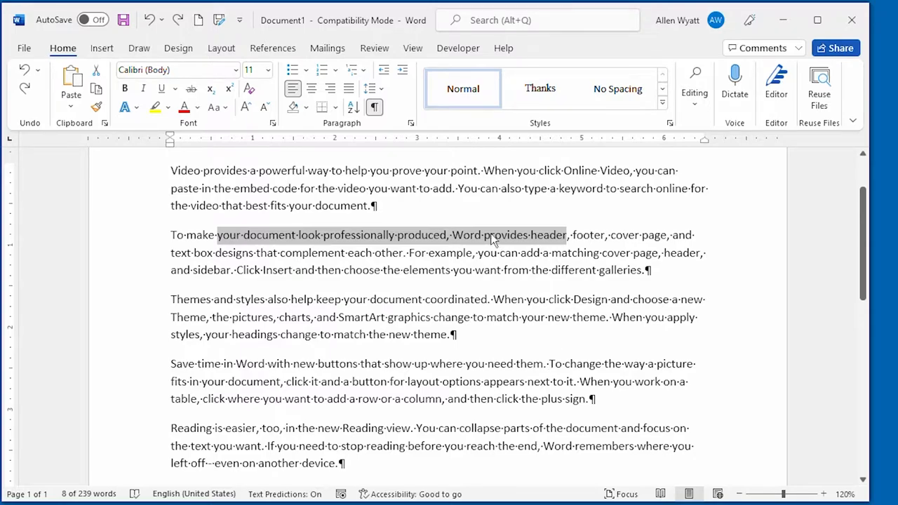
pyautogui.moveTo(490, 240)
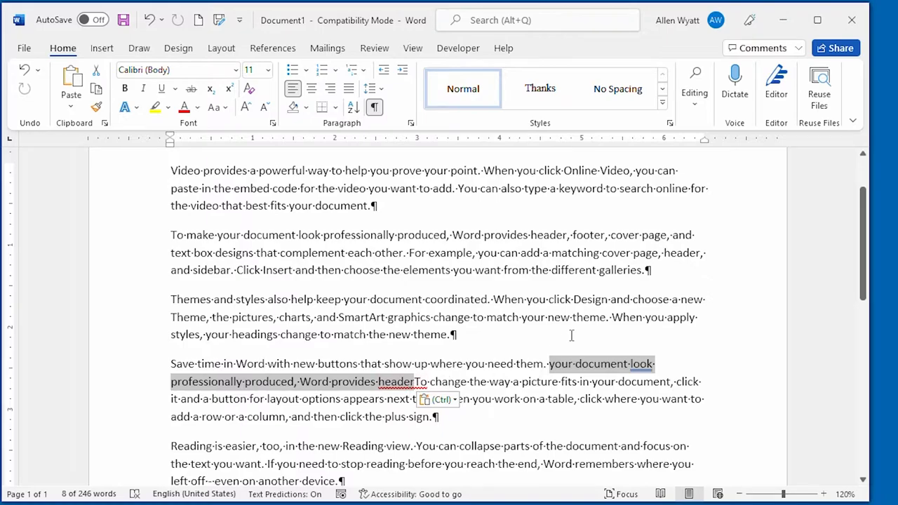
pyautogui.moveTo(476, 390)
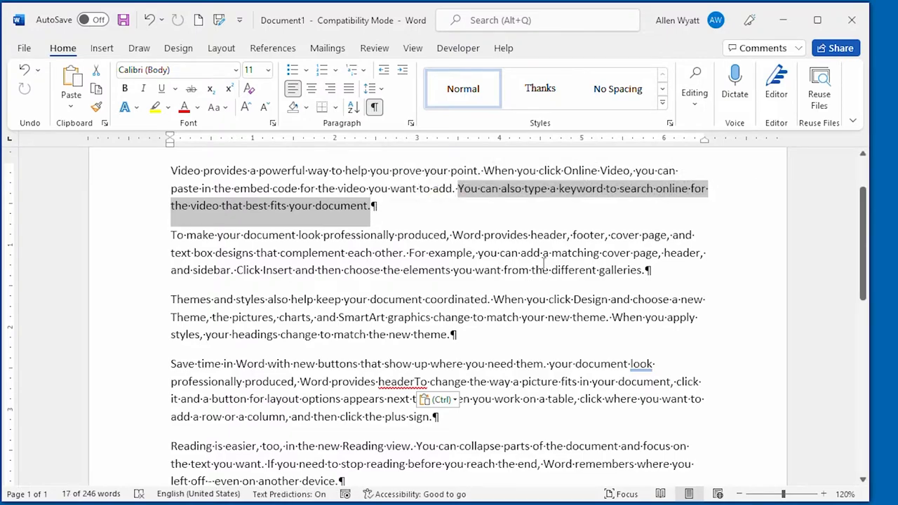
pyautogui.moveTo(441, 252)
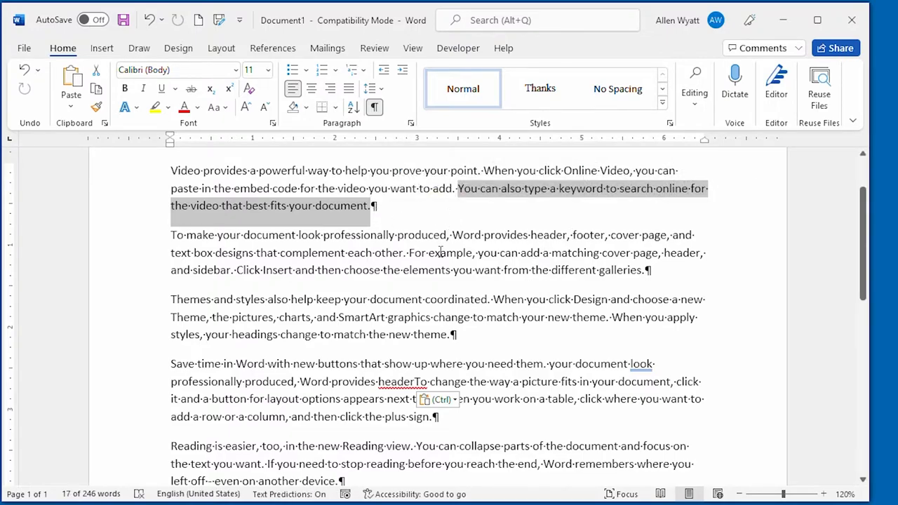
pyautogui.moveTo(592, 294)
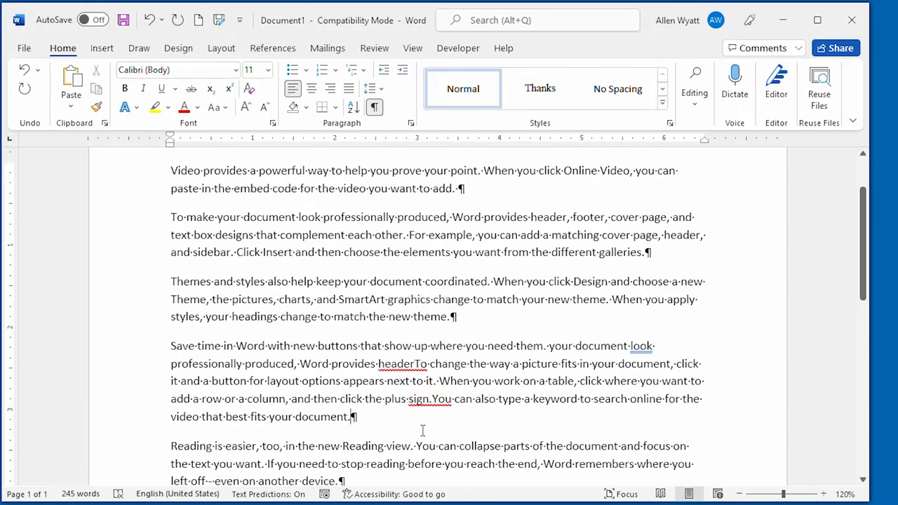
pyautogui.moveTo(475, 254)
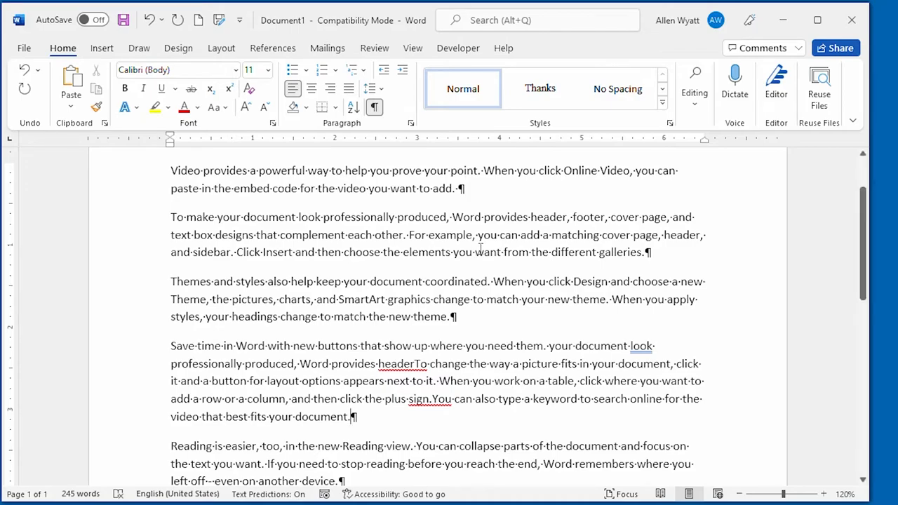
pyautogui.moveTo(483, 328)
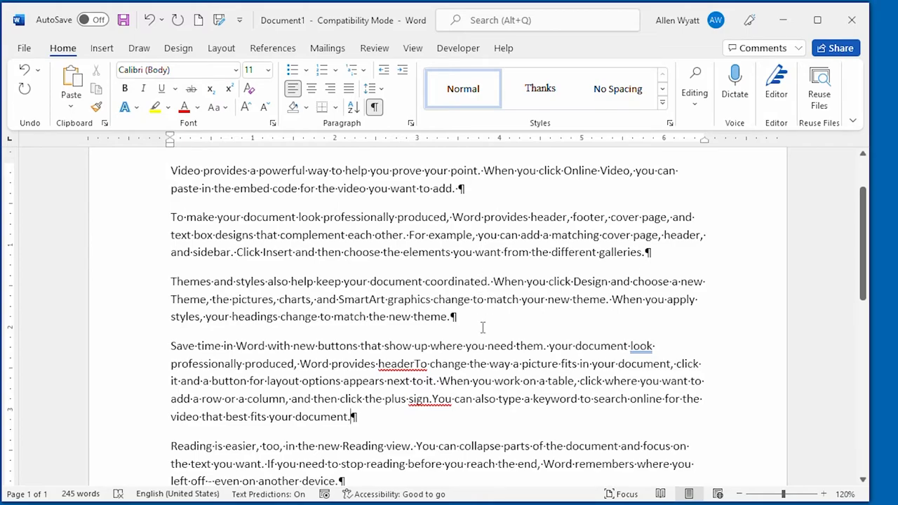